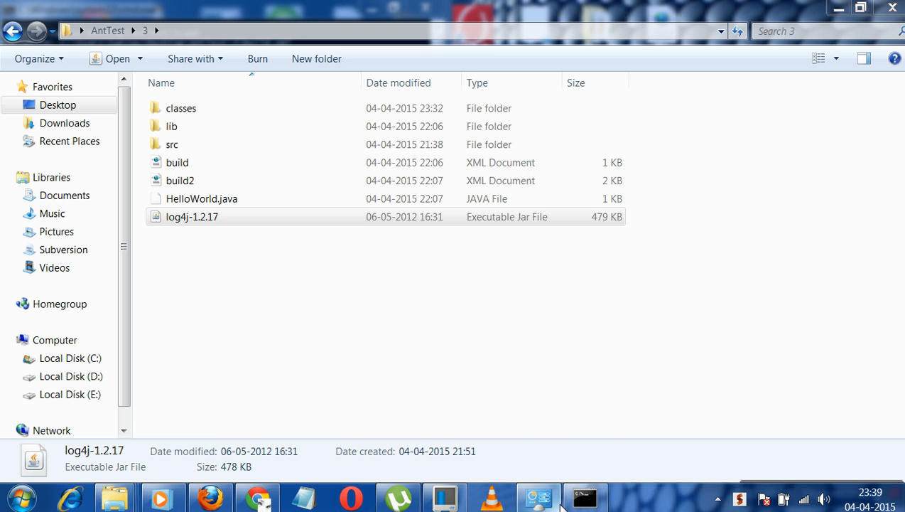
pyautogui.moveTo(586, 496)
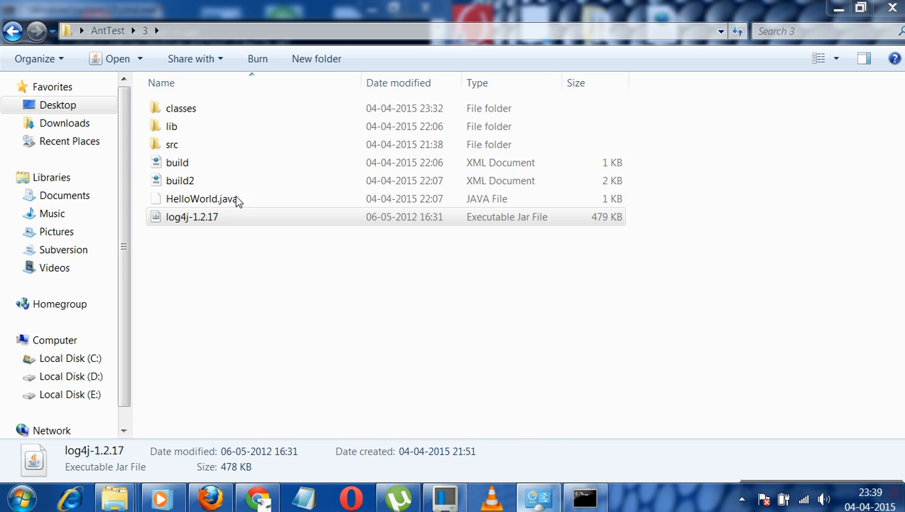
# Step: Open build.xml with Edit with Notepad++ and examine the build.classpath path definition
pyautogui.rightClick(176, 162)
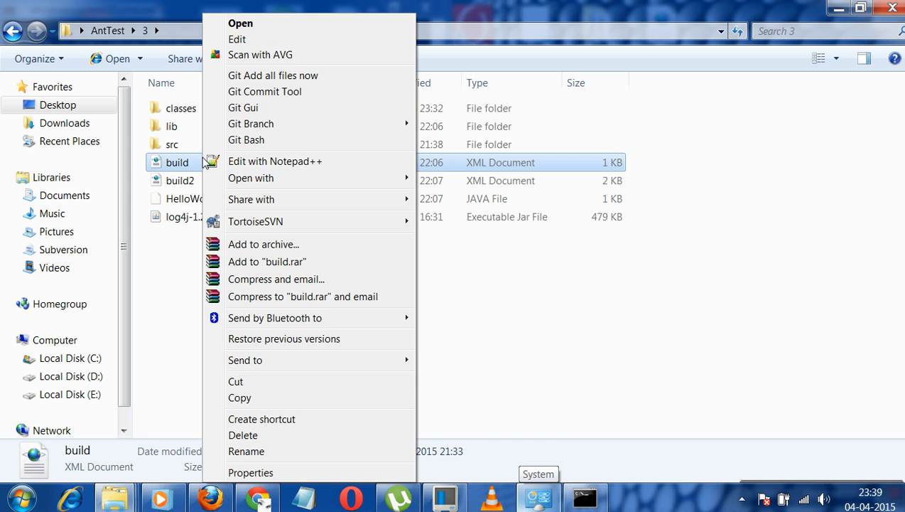
pyautogui.click(274, 161)
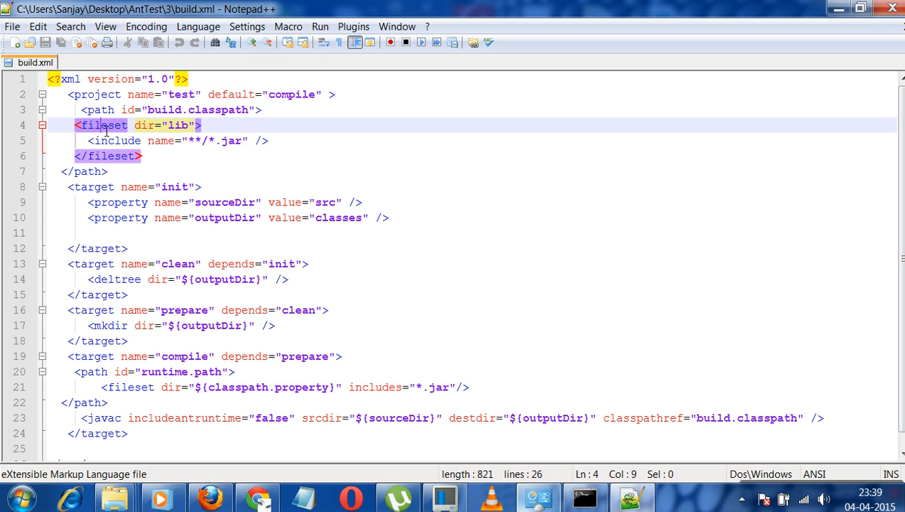
pyautogui.click(99, 110)
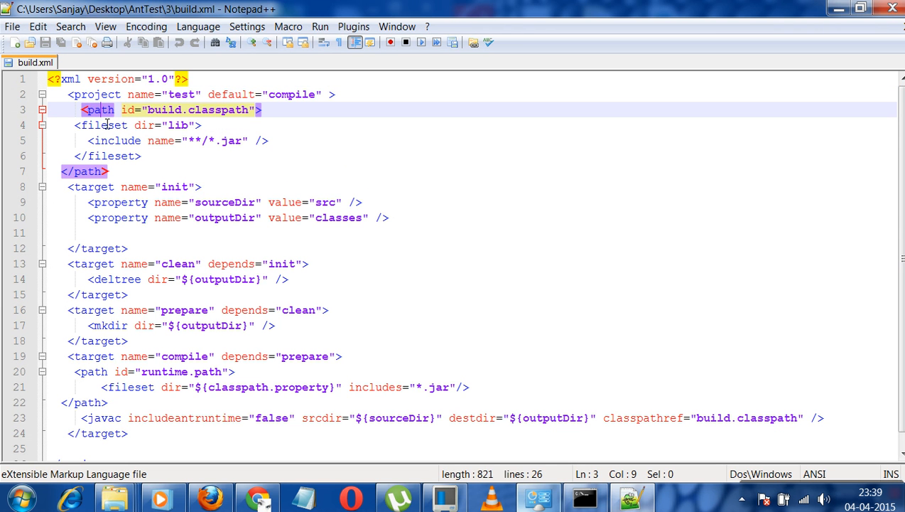
pyautogui.moveTo(164, 455)
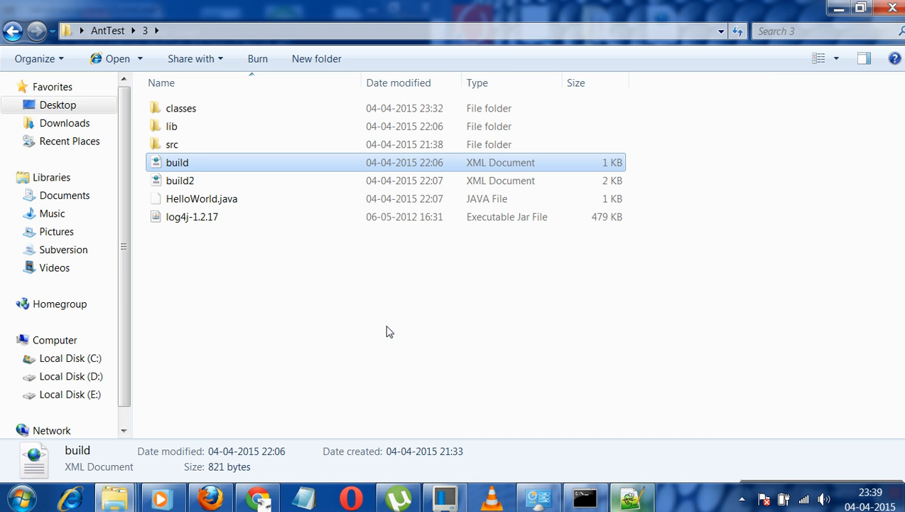
# Step: Open HelloWorld.java from src and highlight the getLogger call on the Logger declaration line
pyautogui.doubleClick(176, 162)
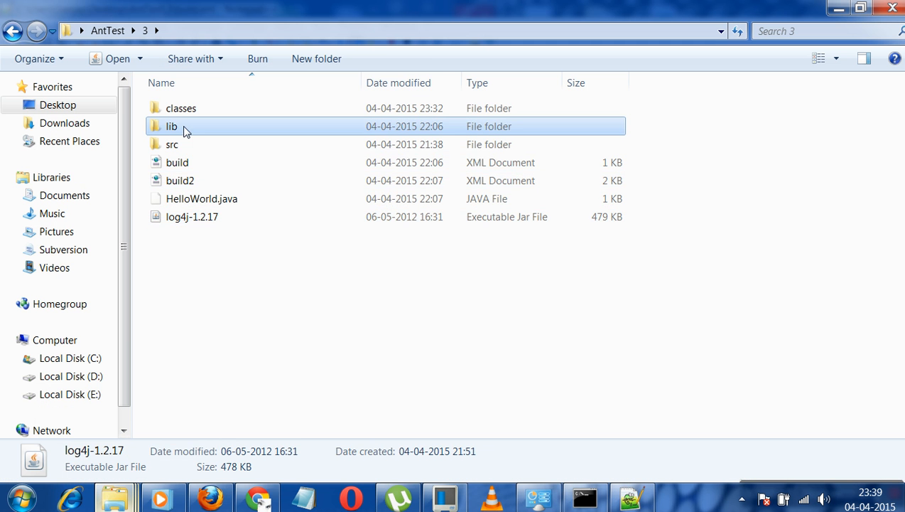
pyautogui.doubleClick(172, 145)
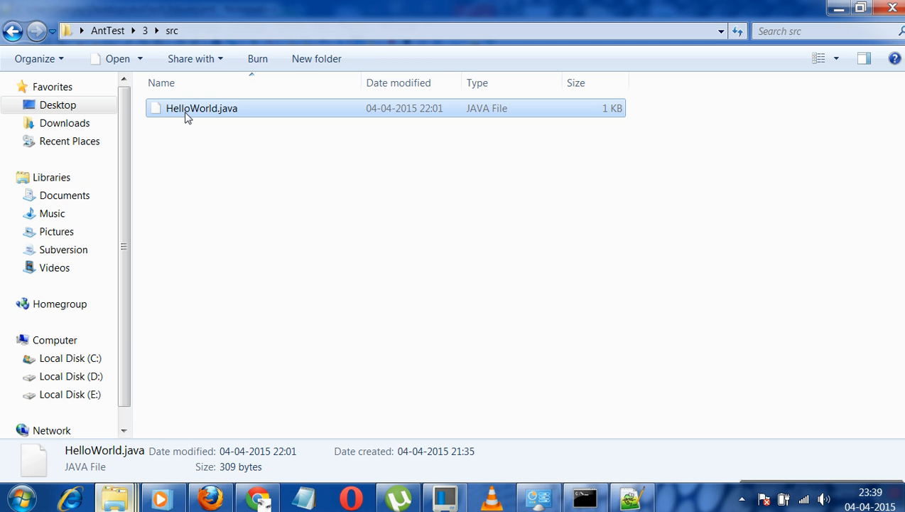
pyautogui.doubleClick(202, 108)
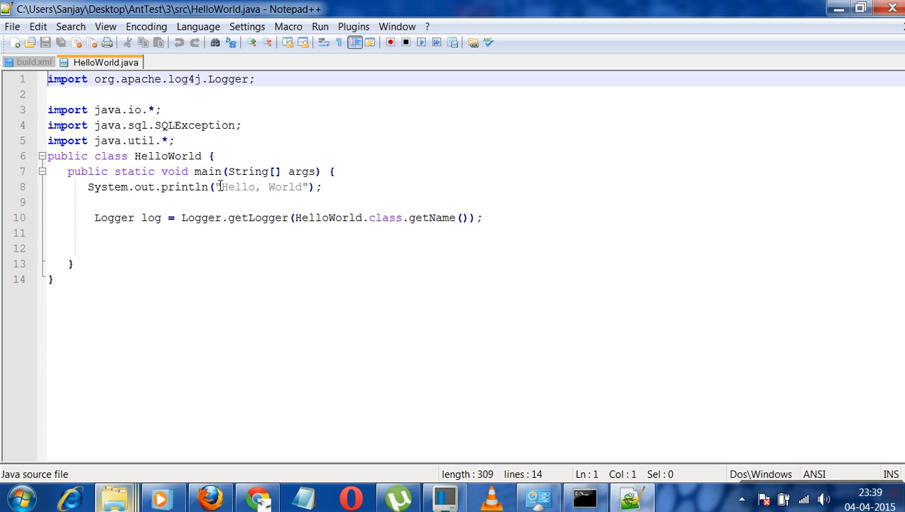
pyautogui.click(122, 217)
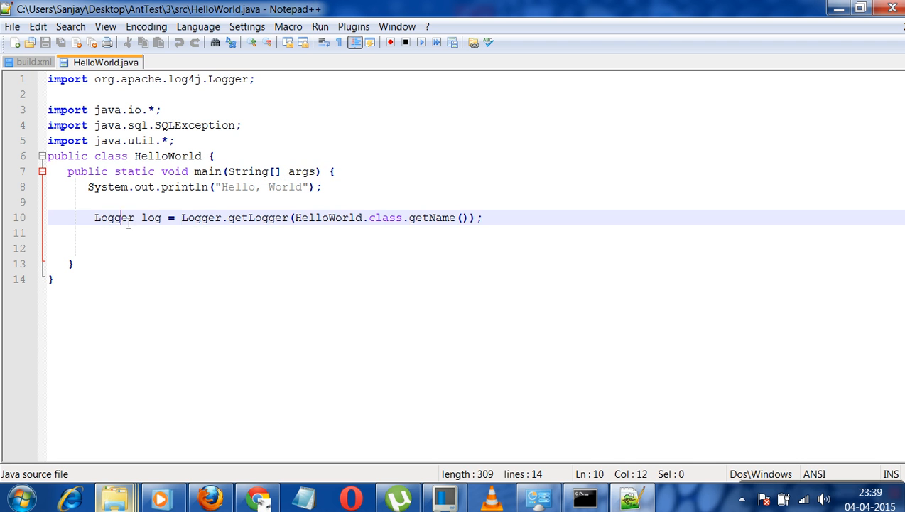
pyautogui.doubleClick(259, 218)
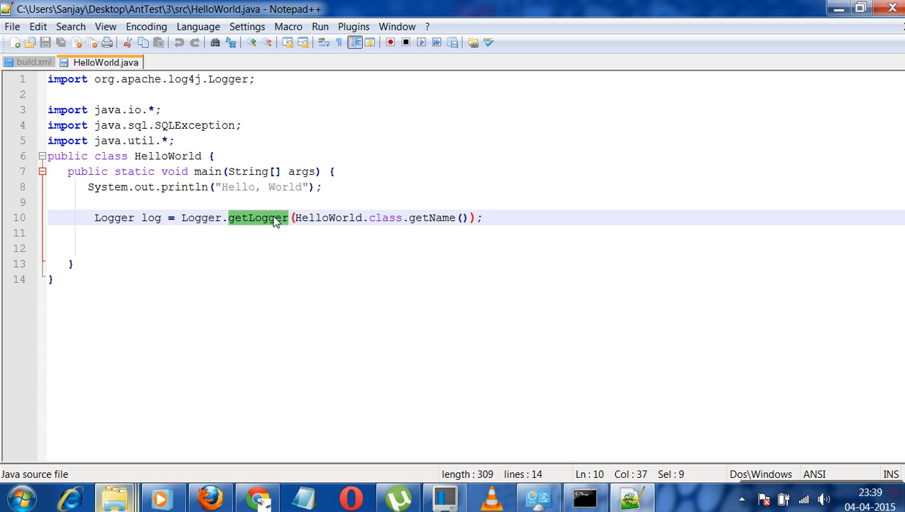
pyautogui.moveTo(762, 62)
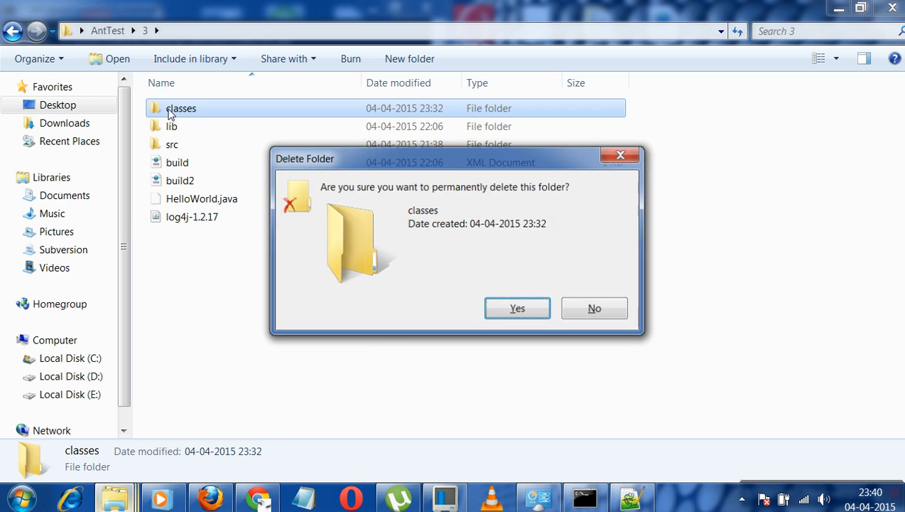
# Step: Confirm Yes to permanently delete the classes folder
pyautogui.click(518, 307)
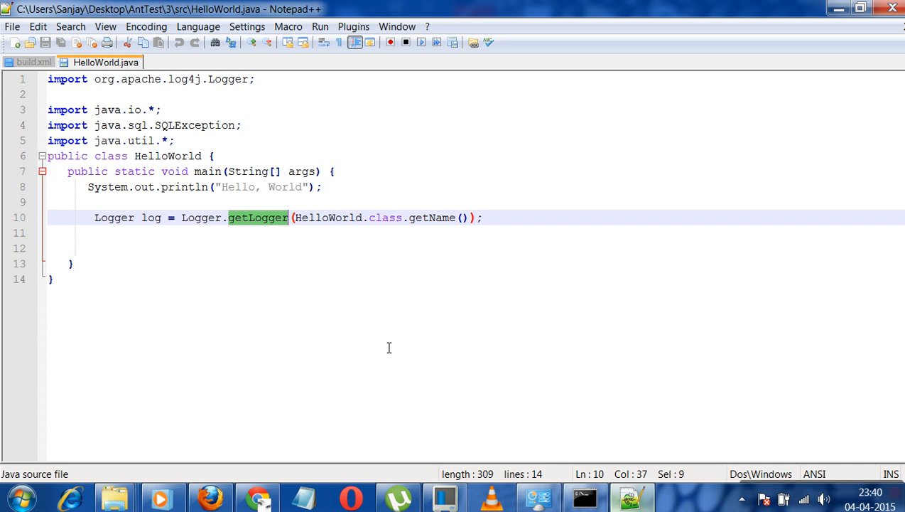
# Step: Return to build.xml and review the init and clean targets, highlighting outputDir and the clean target name
pyautogui.click(34, 63)
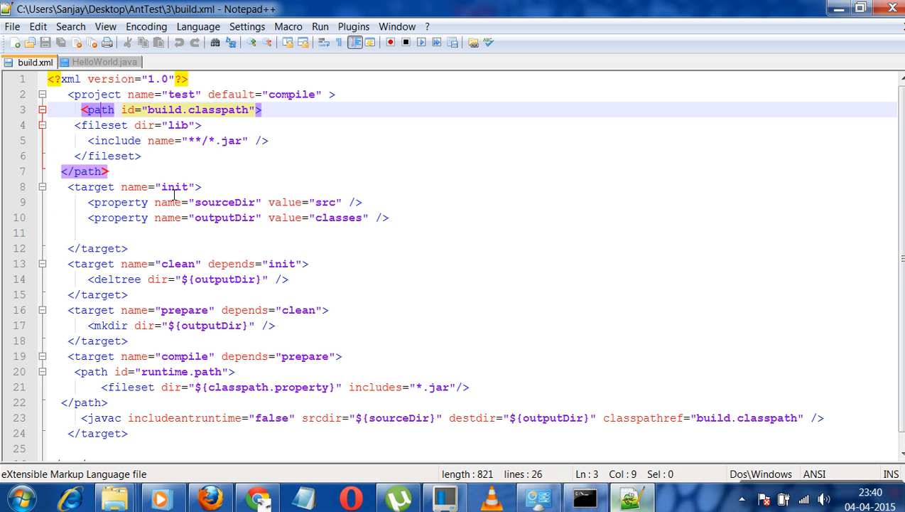
pyautogui.click(91, 186)
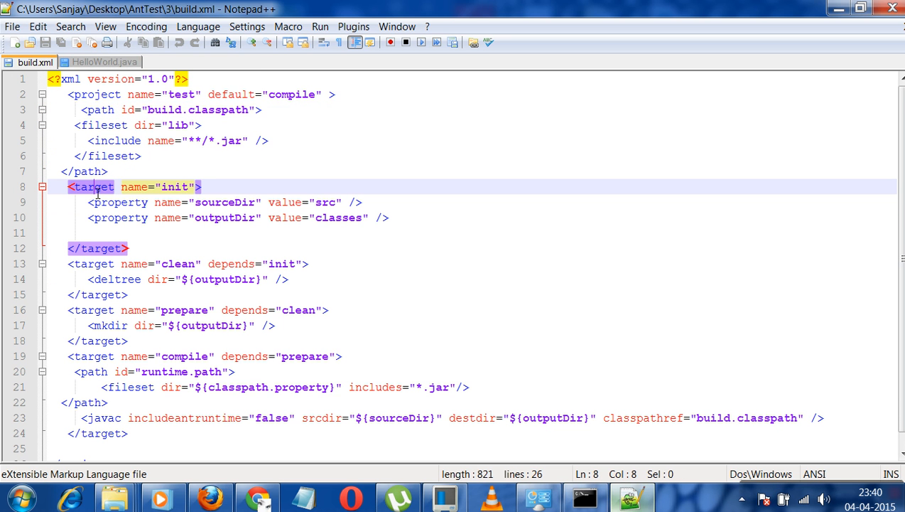
pyautogui.doubleClick(224, 217)
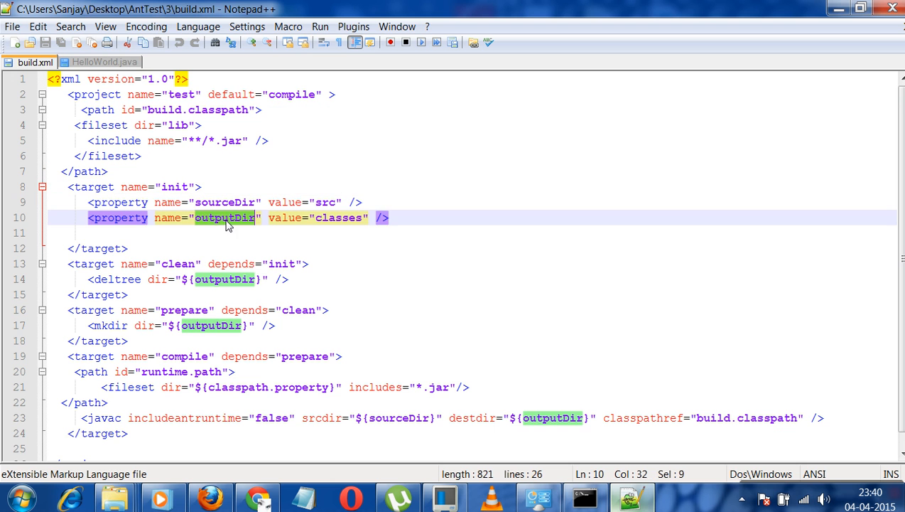
pyautogui.click(94, 263)
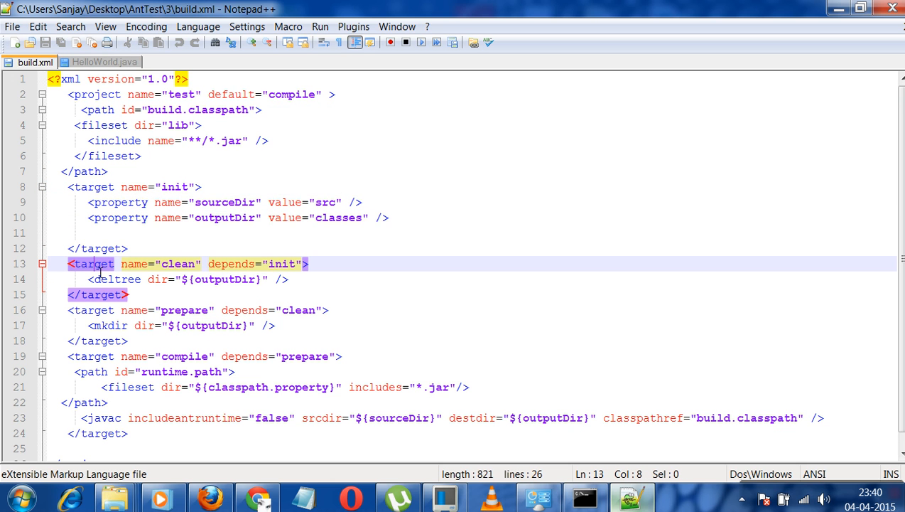
pyautogui.doubleClick(178, 263)
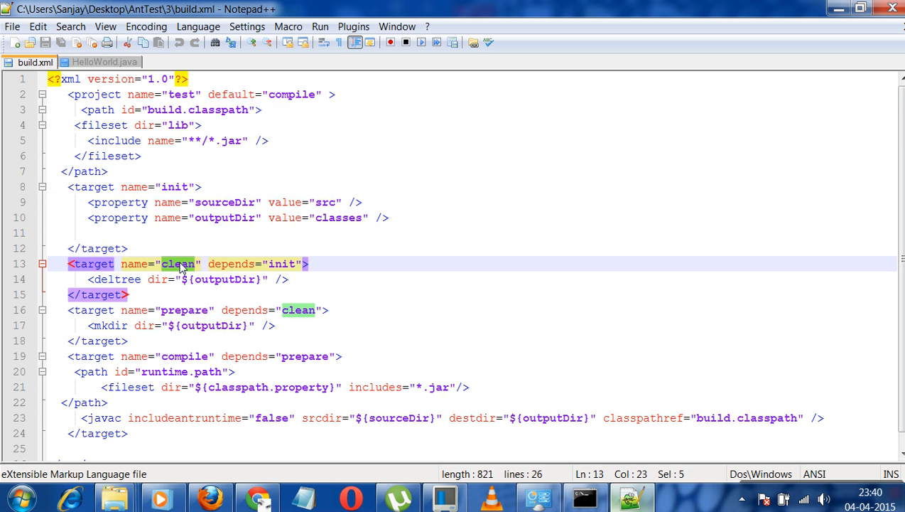
# Step: Trace the init and clean dependencies of prepare and the mkdir and deltree of outputDir
pyautogui.doubleClick(281, 263)
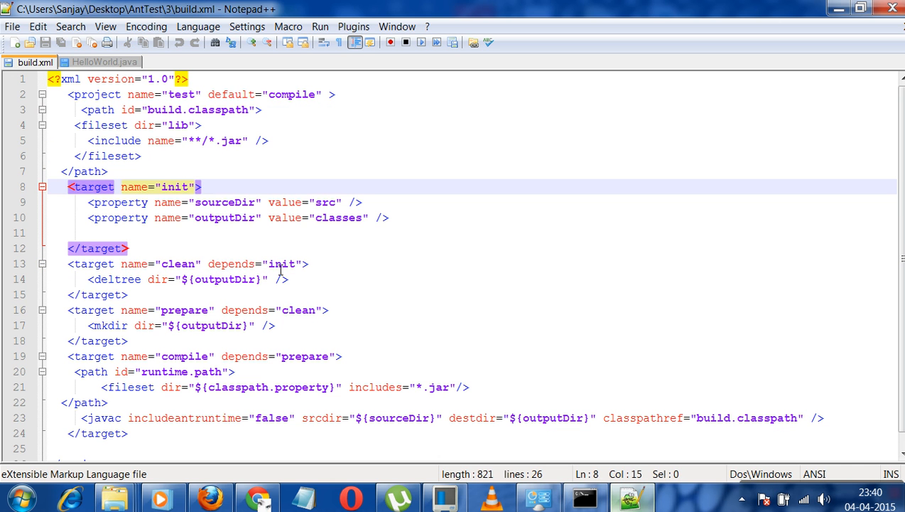
pyautogui.doubleClick(282, 263)
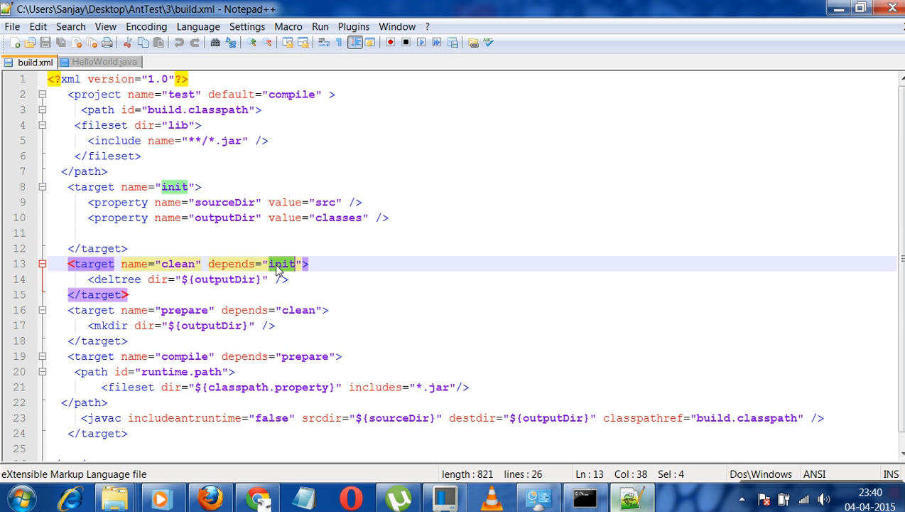
pyautogui.doubleClick(178, 263)
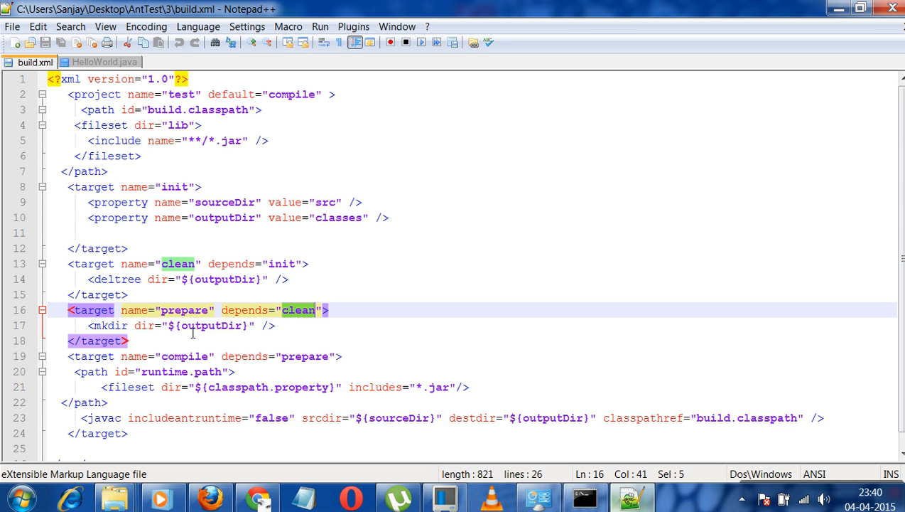
pyautogui.click(210, 326)
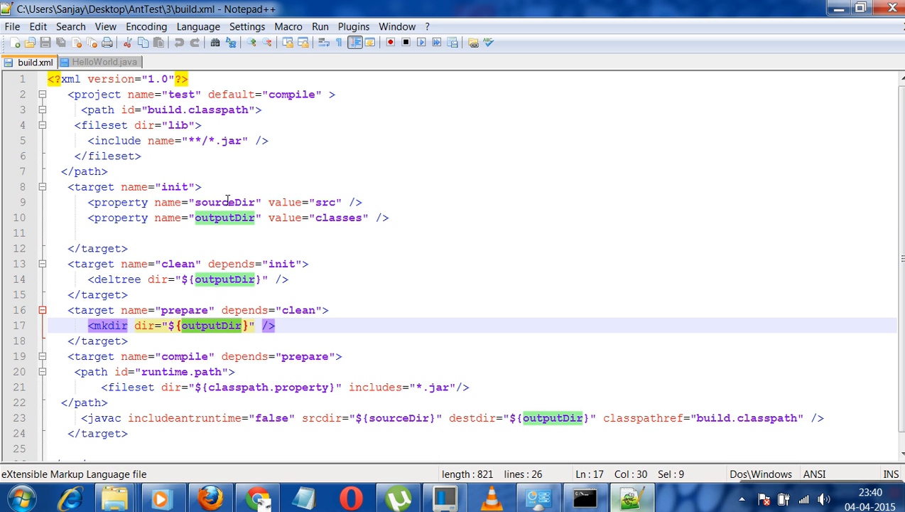
pyautogui.click(225, 218)
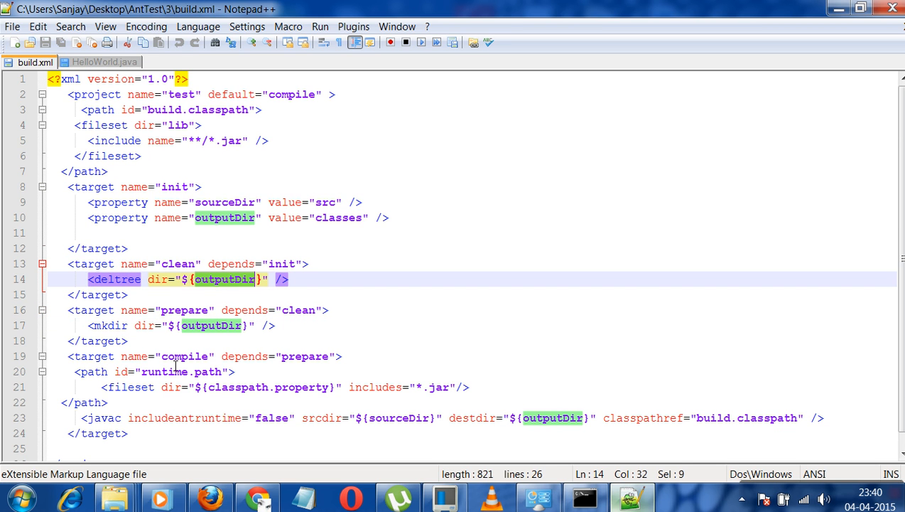
# Step: Examine the javac task's includeantruntime, srcdir, destdir and classpathref attributes, then head back to the project folder
pyautogui.click(155, 355)
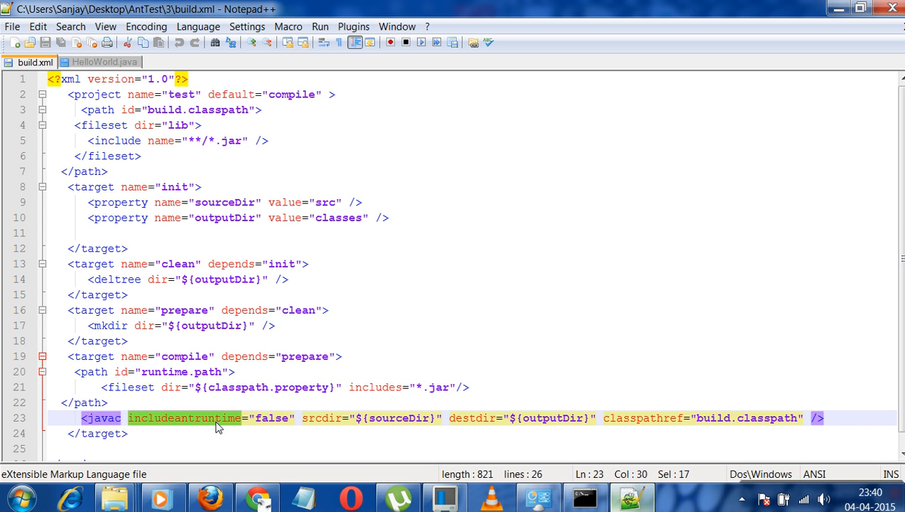
pyautogui.moveTo(378, 440)
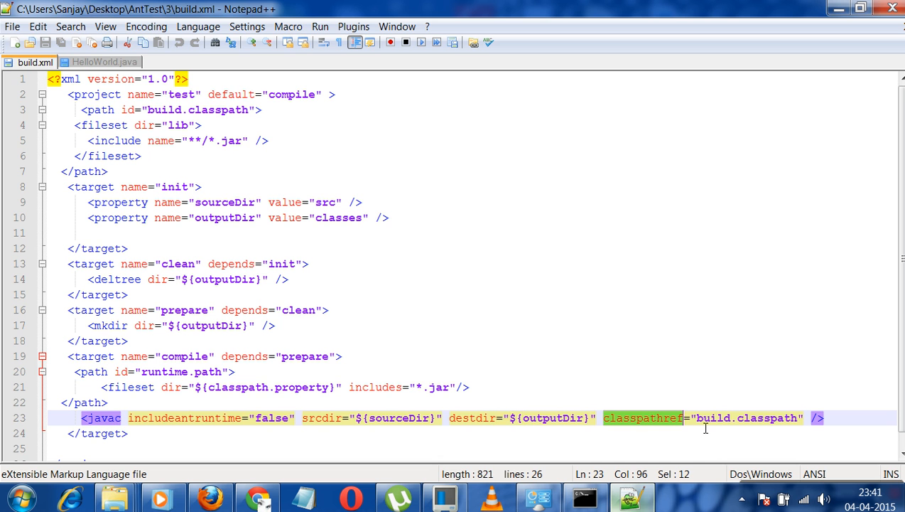
pyautogui.scroll(-3)
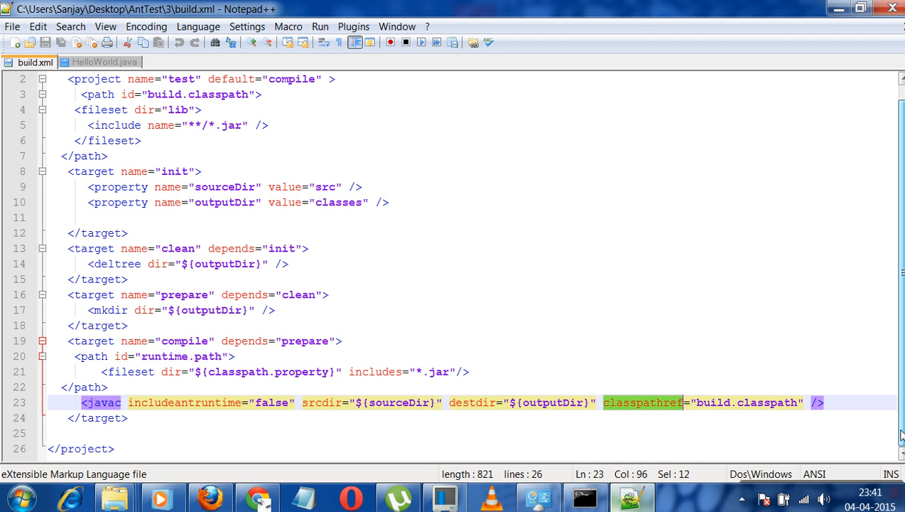
pyautogui.scroll(3)
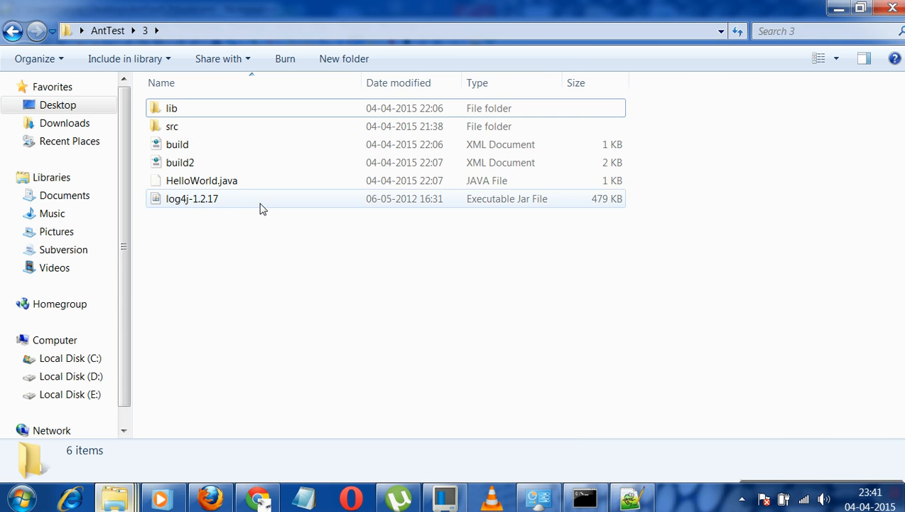
pyautogui.doubleClick(170, 125)
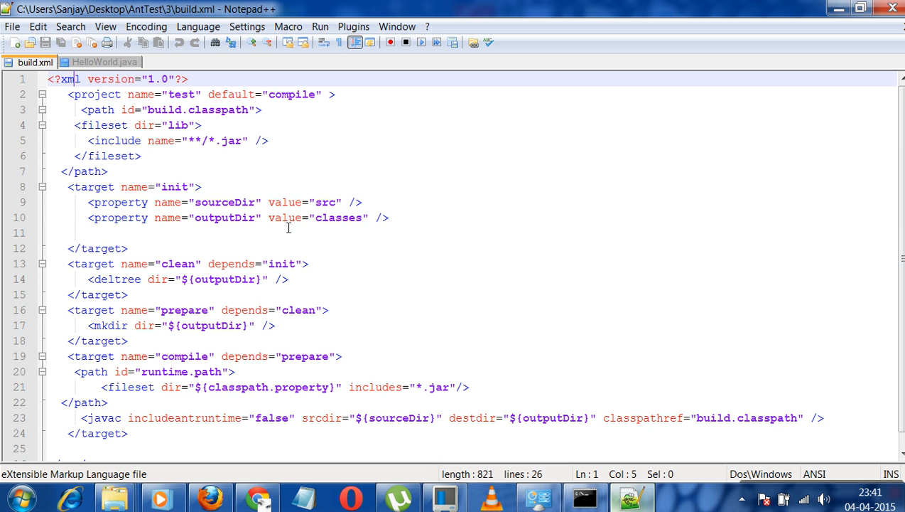
pyautogui.click(91, 186)
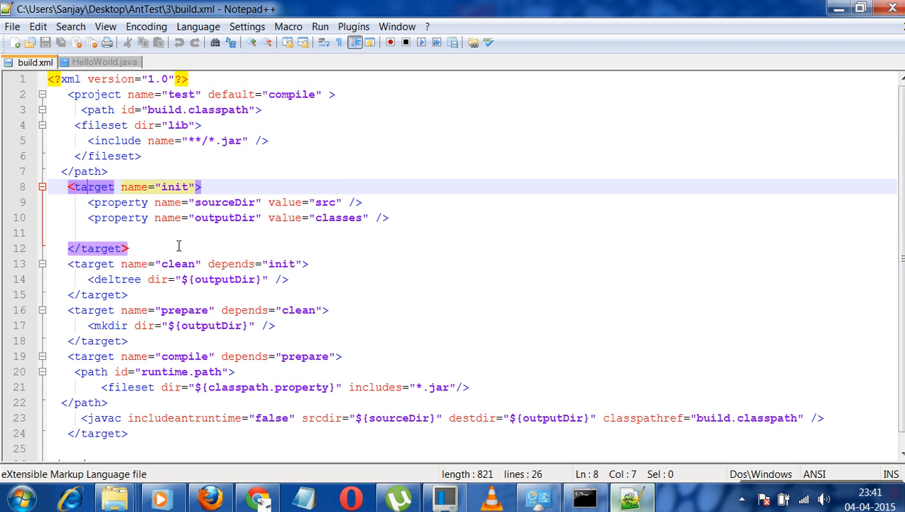
pyautogui.doubleClick(324, 202)
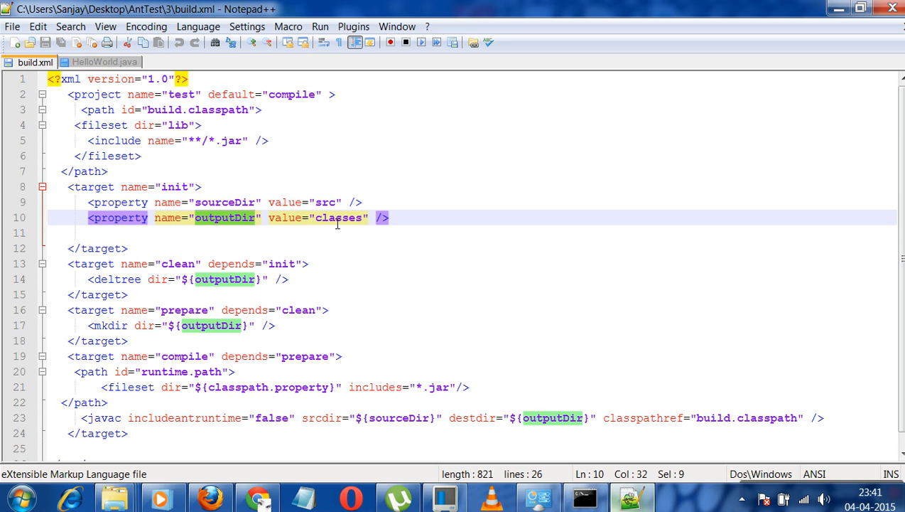
pyautogui.doubleClick(338, 218)
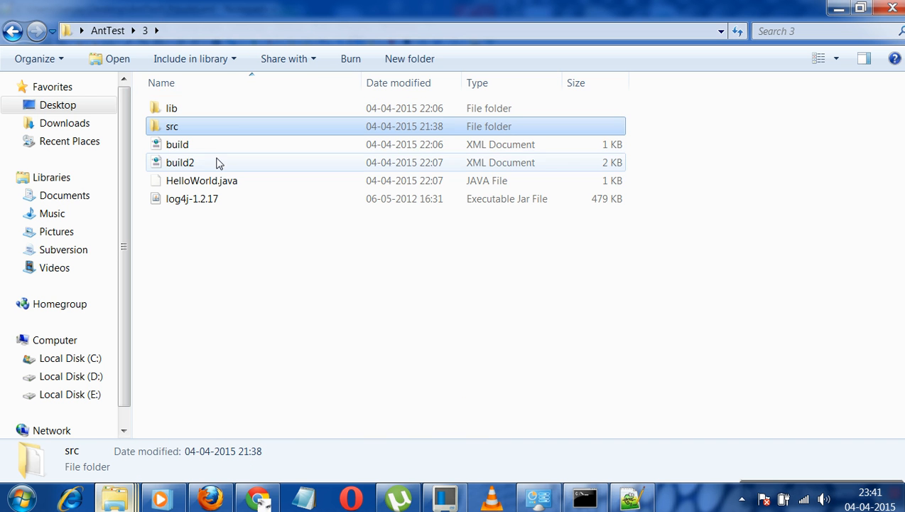
# Step: Open a command window in the AntTest\3 project folder
pyautogui.rightClick(202, 179)
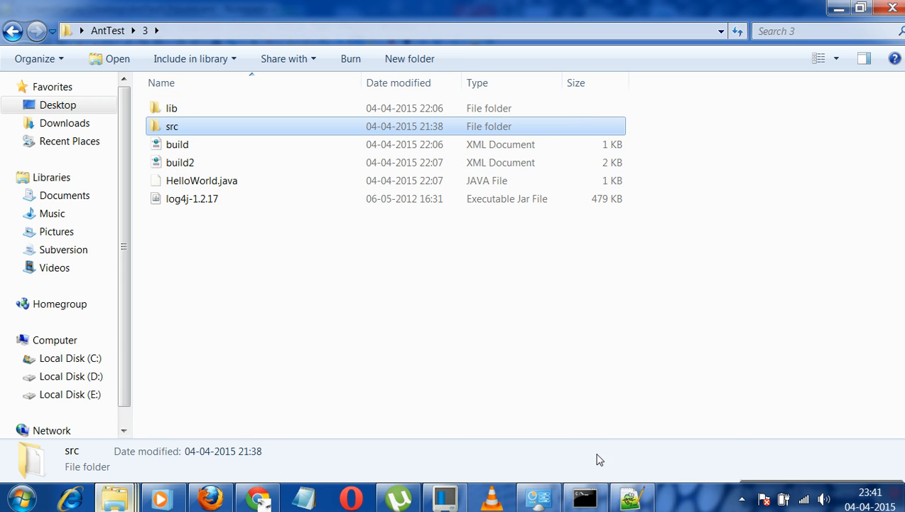
pyautogui.click(584, 496)
pyautogui.write('ant')
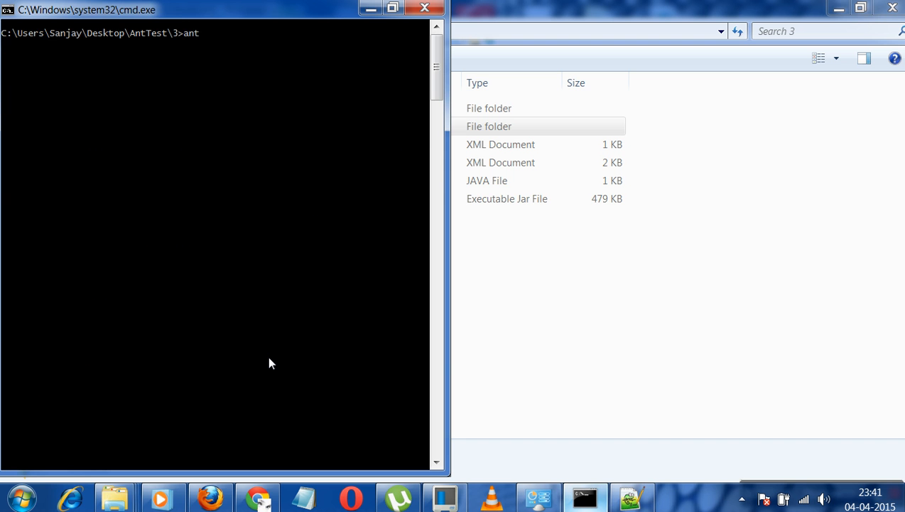
# Step: Run ant; the build creates classes but fails with package org.apache.log4j not found
pyautogui.press('Return')
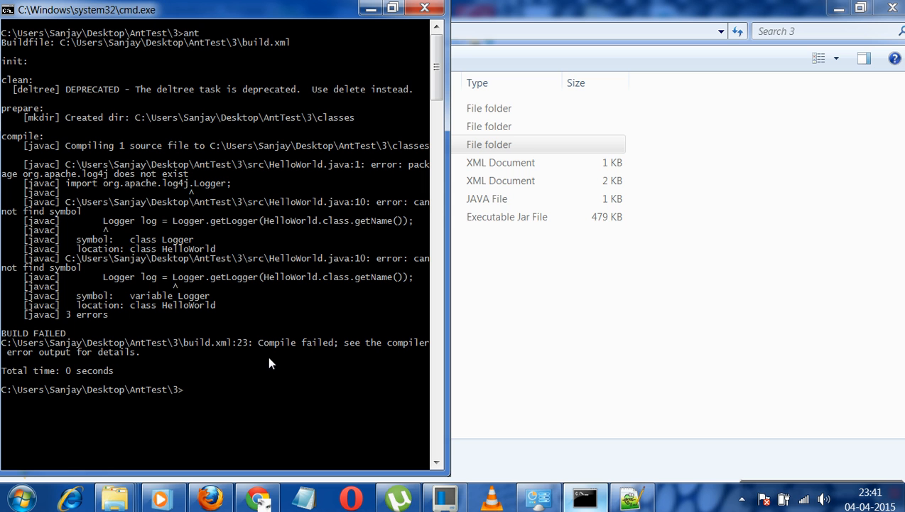
pyautogui.moveTo(255, 353)
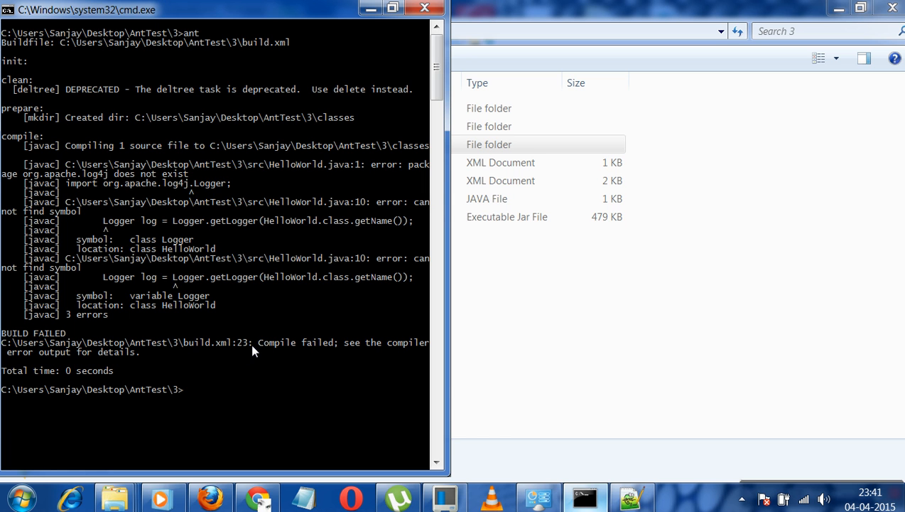
pyautogui.moveTo(330, 208)
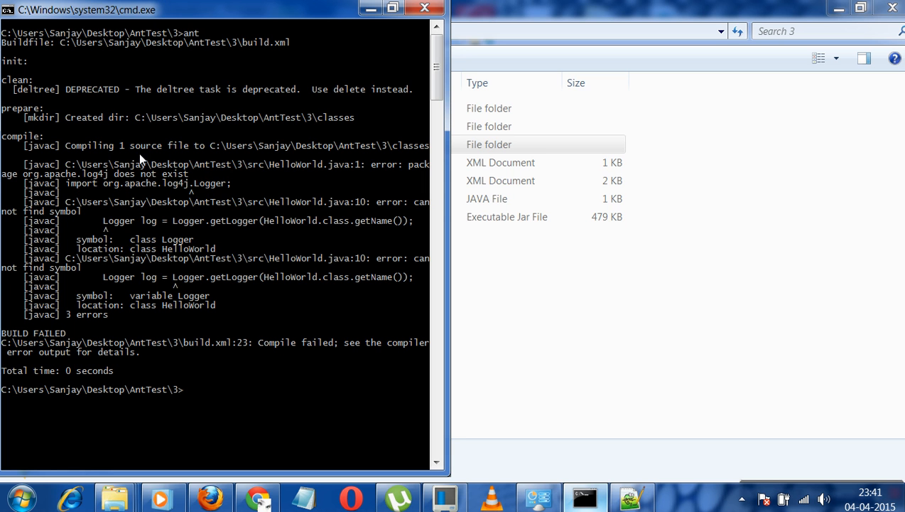
pyautogui.moveTo(321, 196)
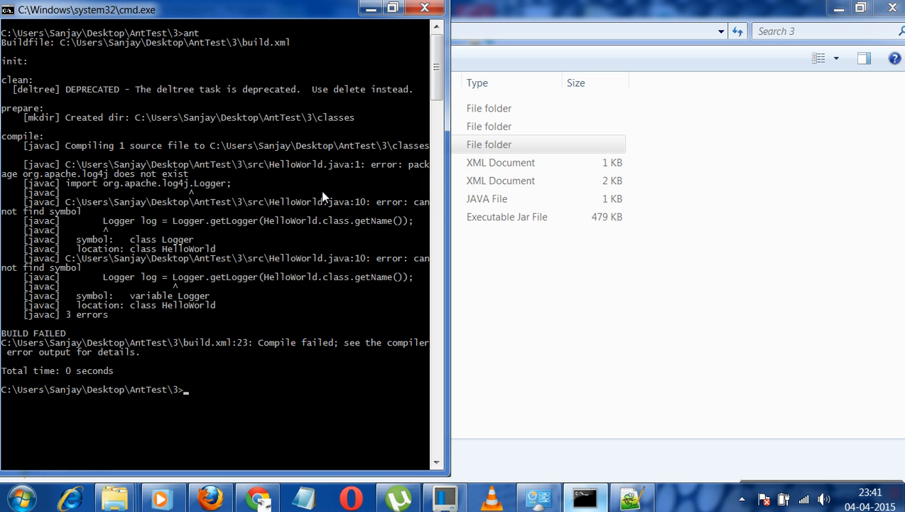
pyautogui.moveTo(480, 283)
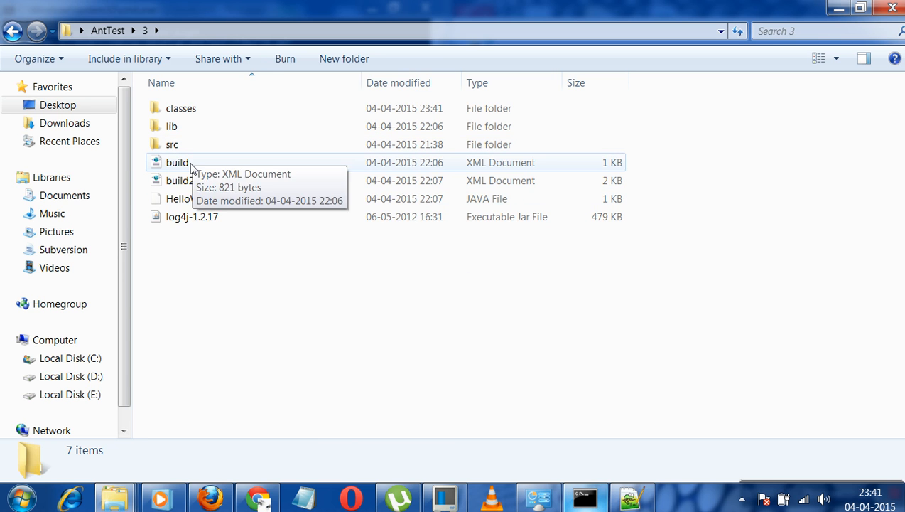
# Step: Reopen build.xml and inspect the lib fileset in build.classpath and the javac classpathref
pyautogui.doubleClick(176, 162)
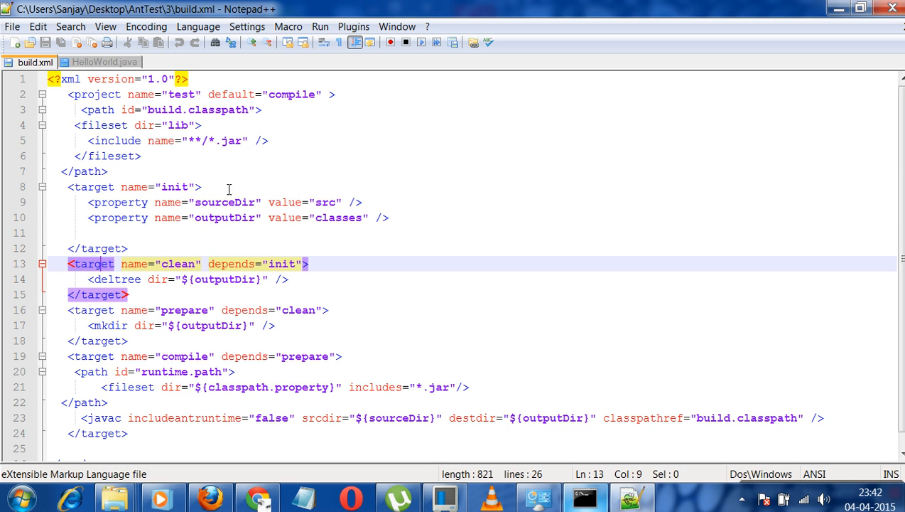
pyautogui.moveTo(111, 140)
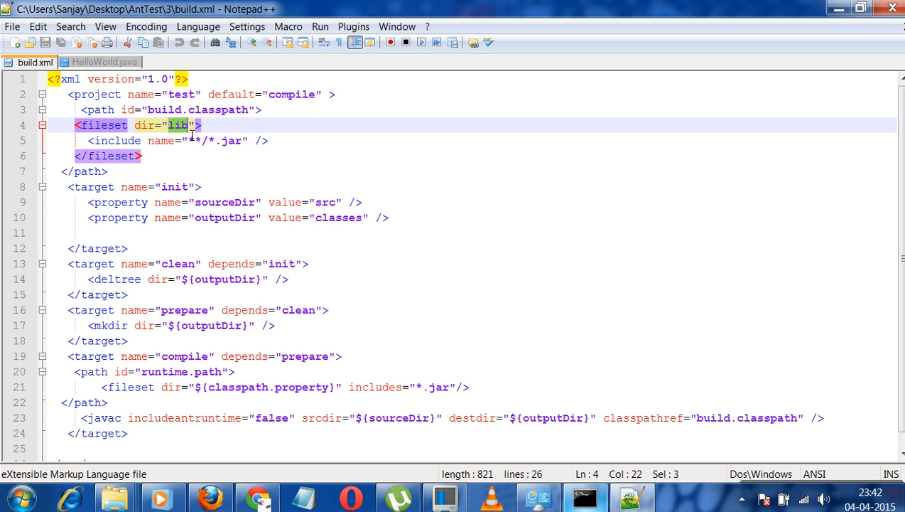
pyautogui.click(183, 109)
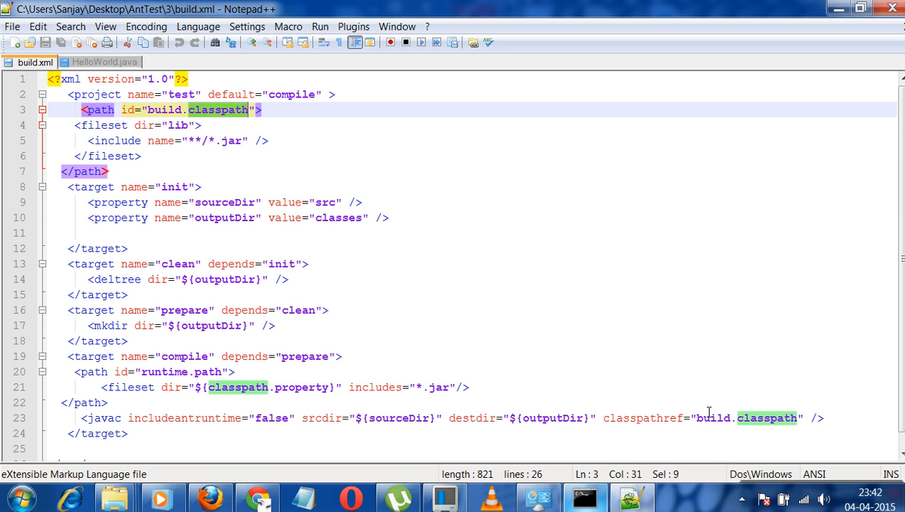
pyautogui.click(203, 109)
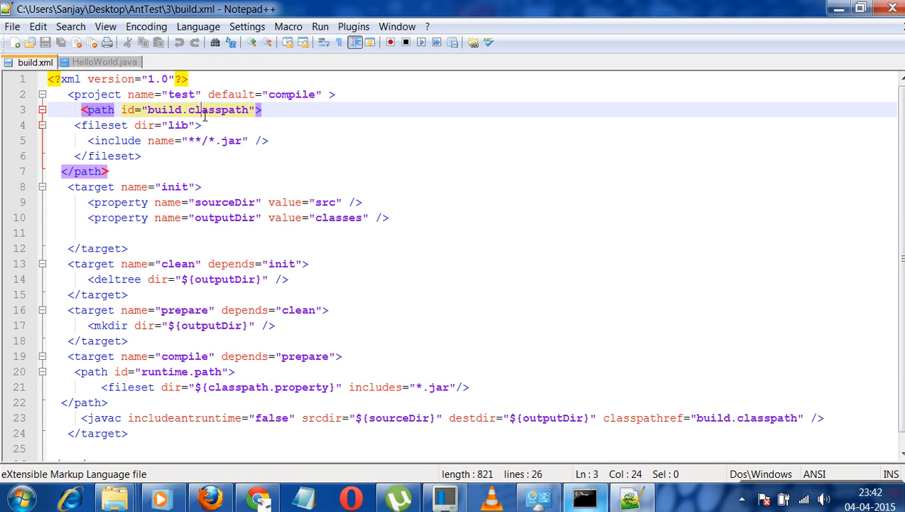
pyautogui.doubleClick(219, 110)
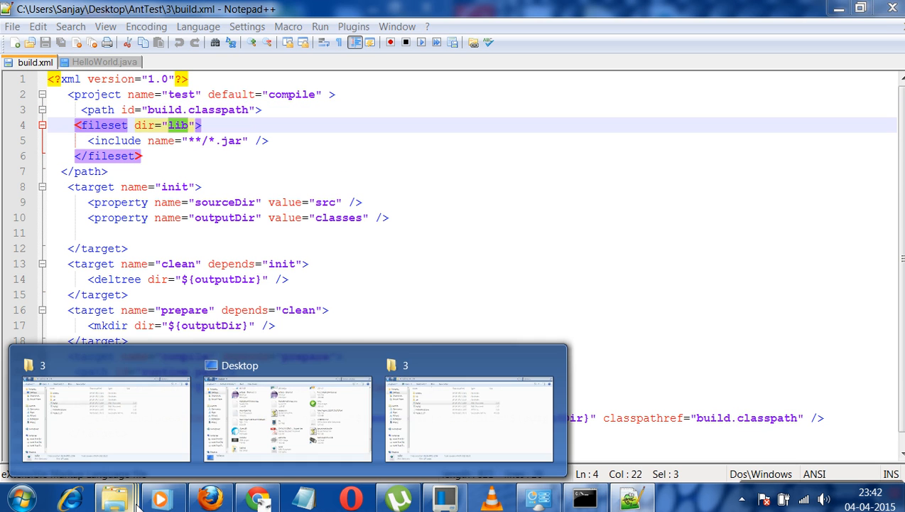
# Step: Move log4j-1.2.17.jar from the project folder into the empty lib folder
pyautogui.click(106, 415)
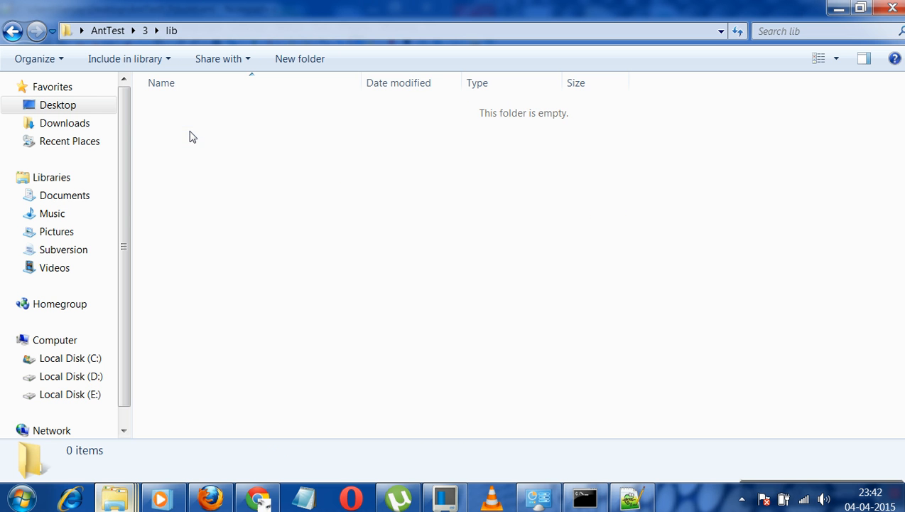
pyautogui.moveTo(177, 117)
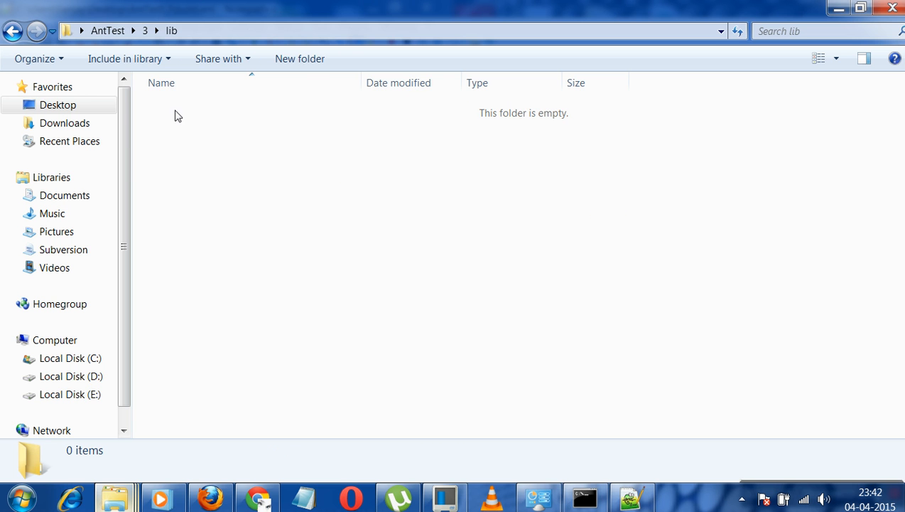
pyautogui.click(13, 32)
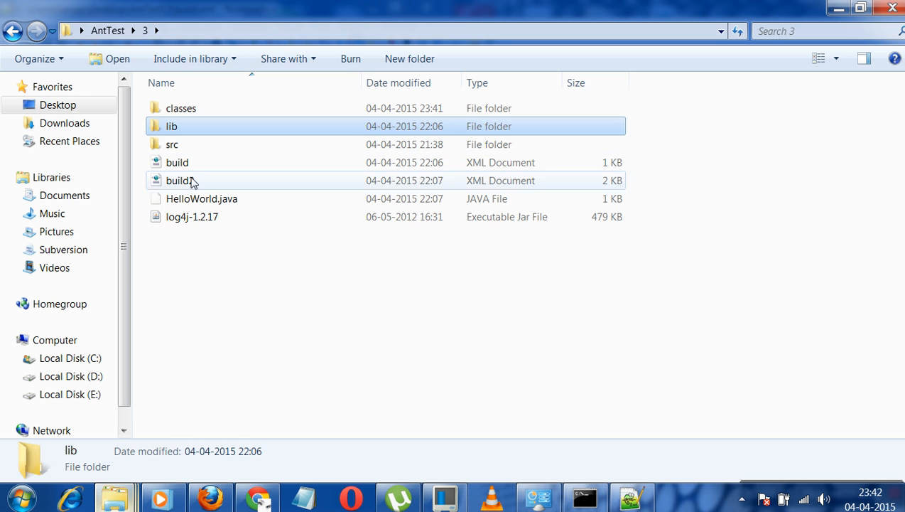
pyautogui.click(192, 216)
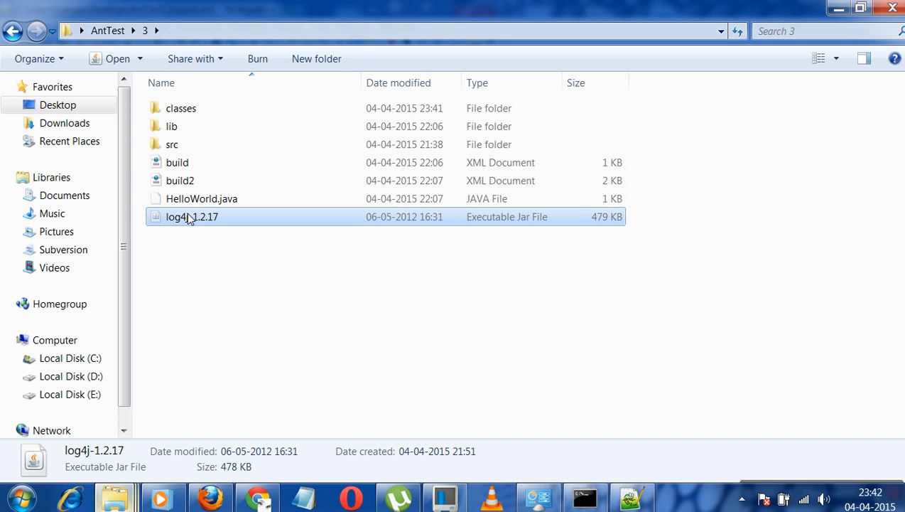
pyautogui.doubleClick(171, 125)
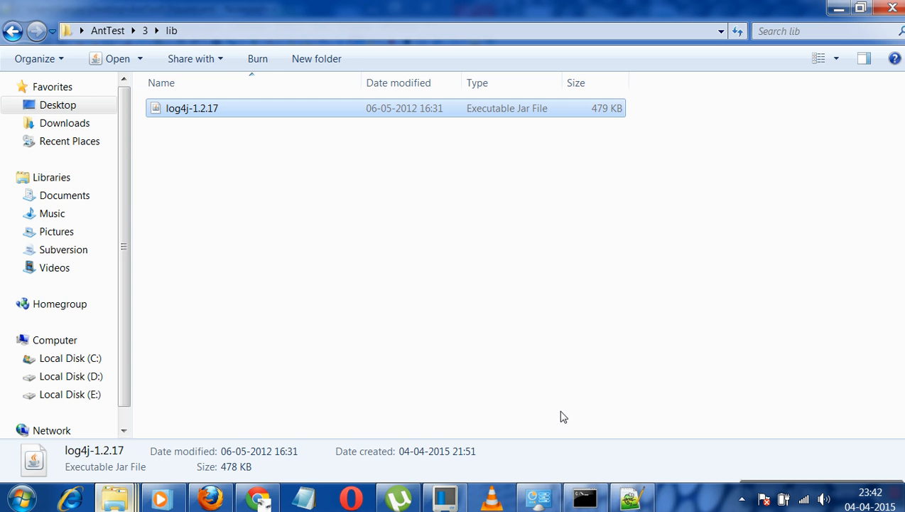
# Step: Rerun ant in the command prompt; the build now succeeds
pyautogui.click(585, 496)
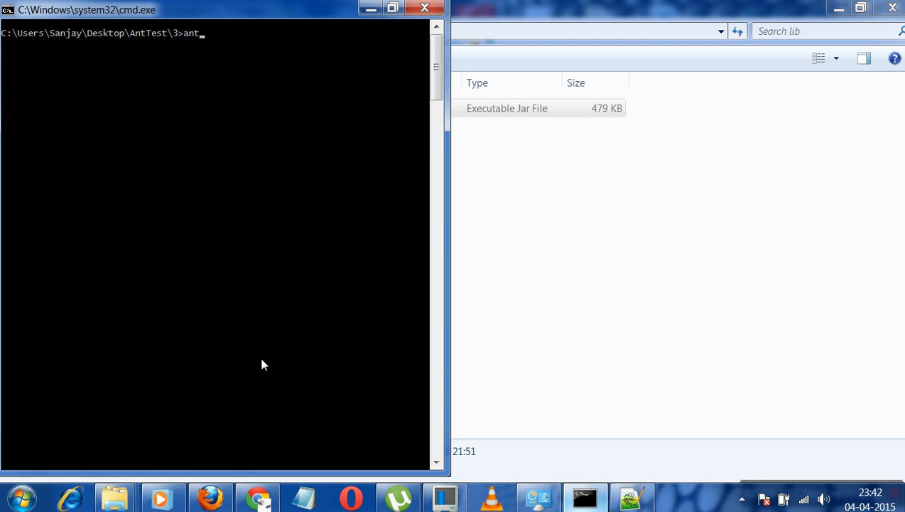
pyautogui.press('Return')
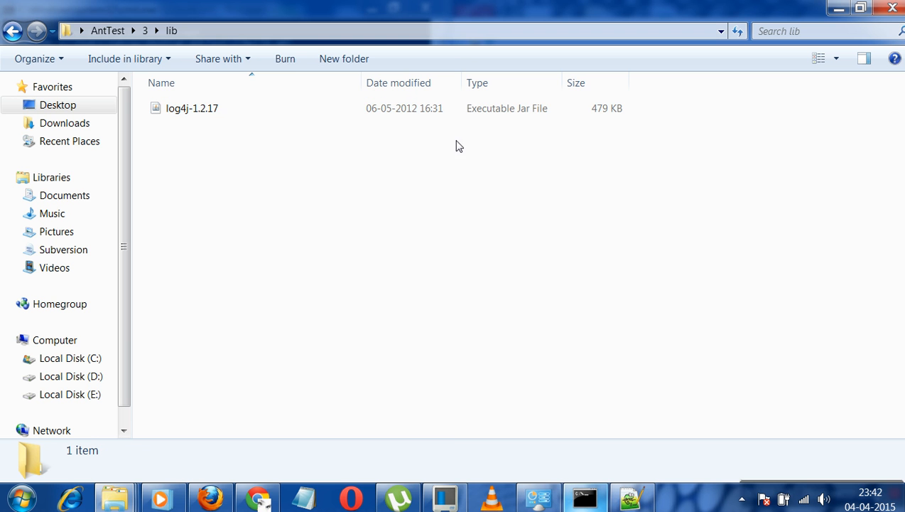
# Step: Return to AntTest\3 and check the freshly rebuilt classes folder output
pyautogui.click(12, 31)
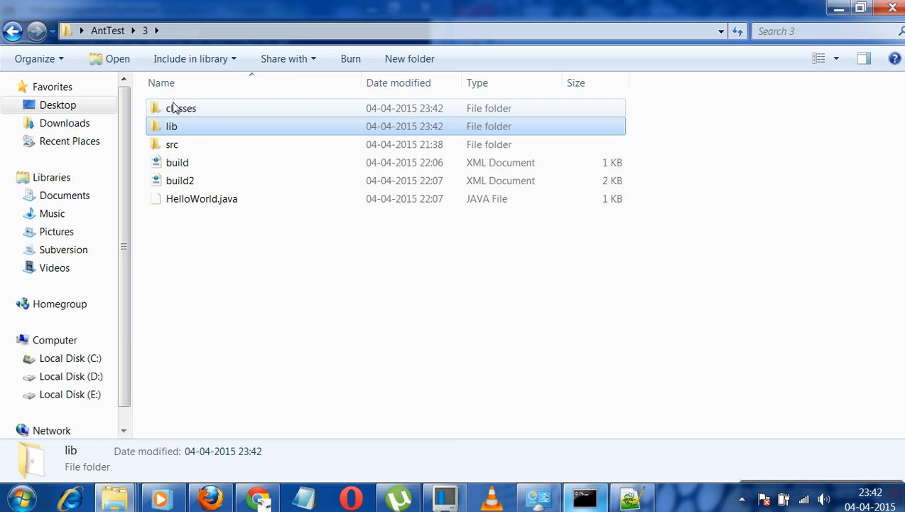
pyautogui.doubleClick(181, 108)
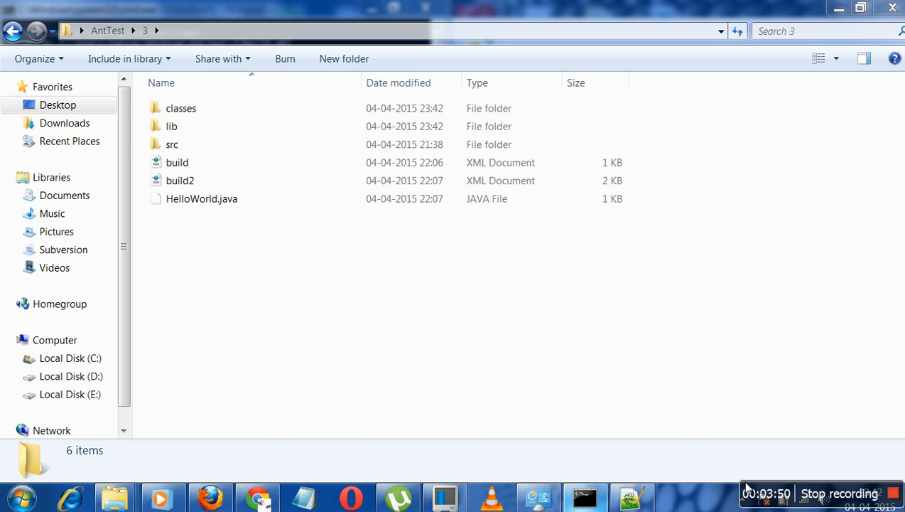
pyautogui.moveTo(647, 427)
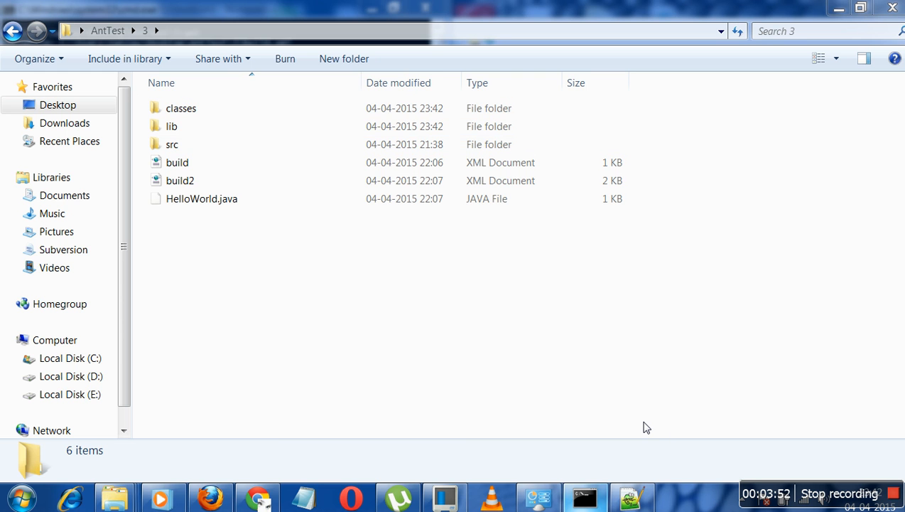
pyautogui.moveTo(542, 391)
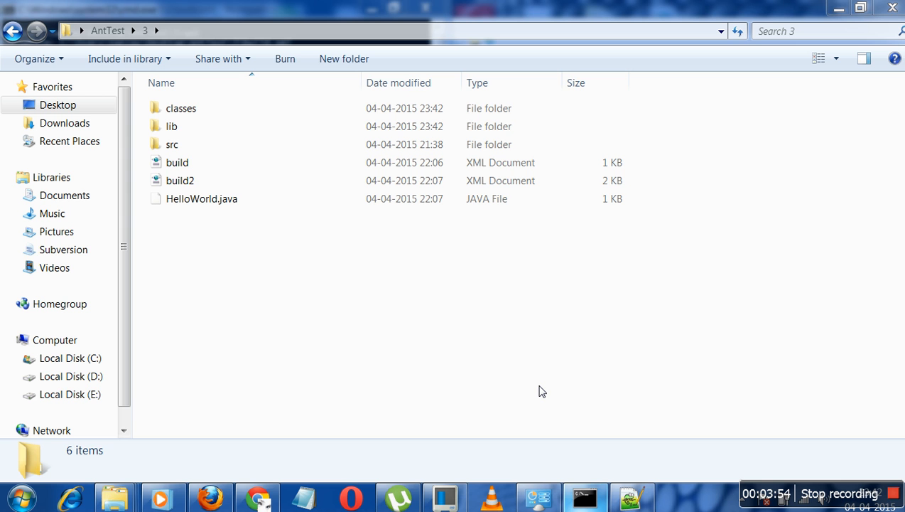